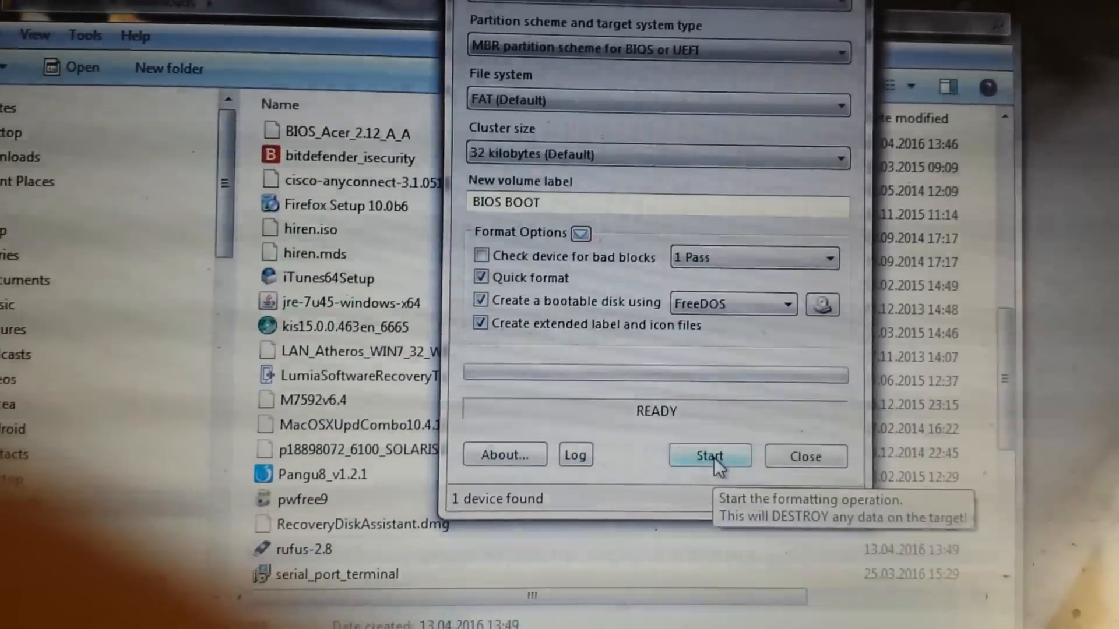
- Start the FreeDOS format of BIOS BOOT, accept data erasure, and close the copy-failure error
click(710, 456)
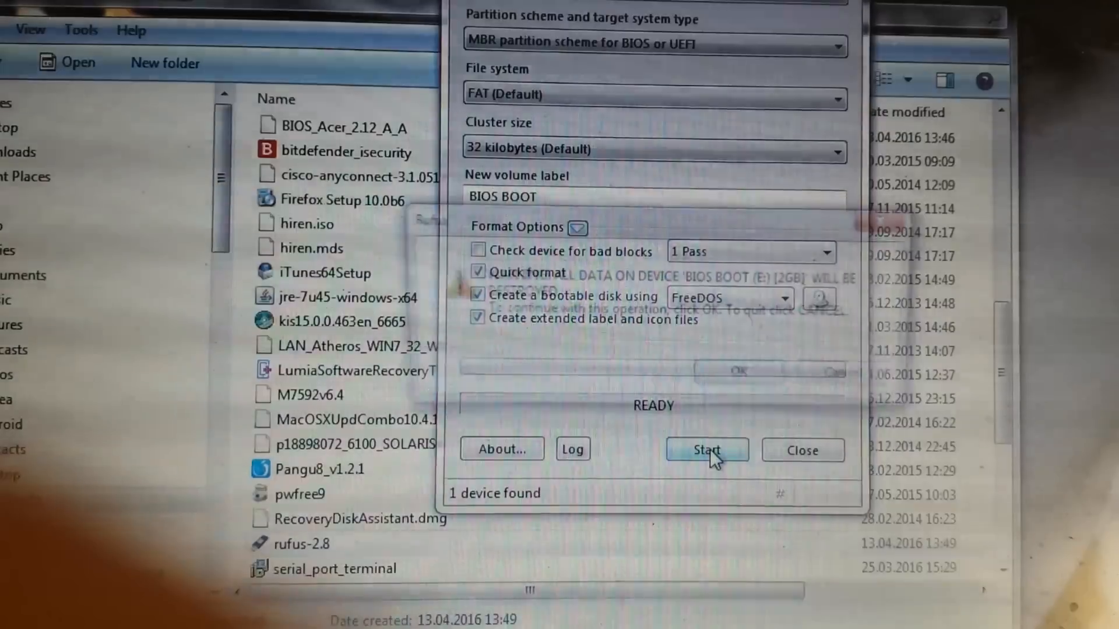
click(706, 449)
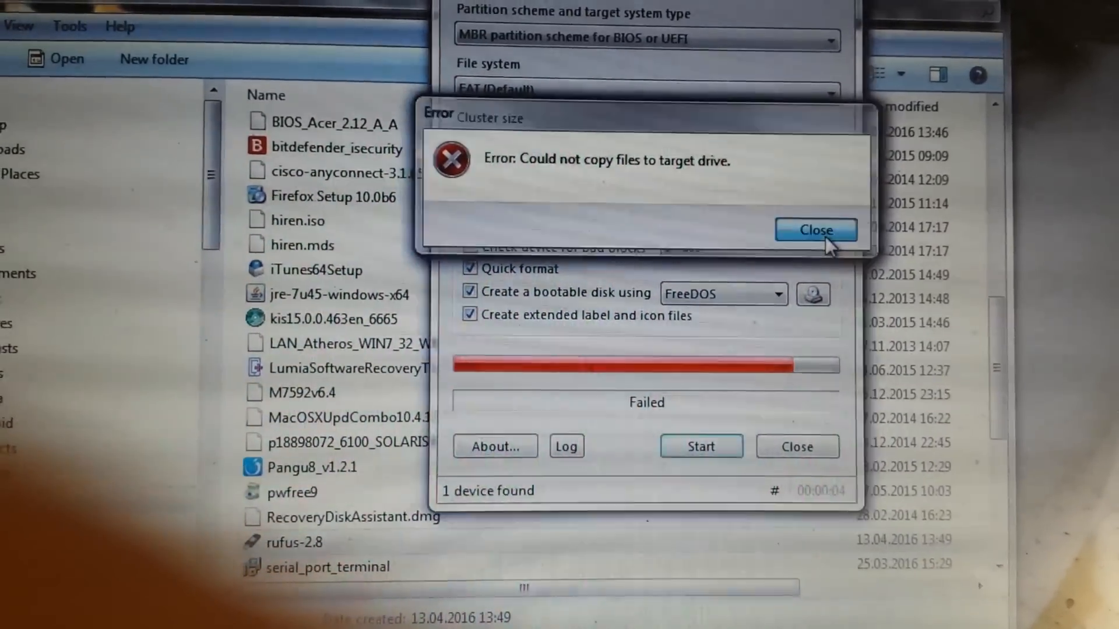
click(816, 229)
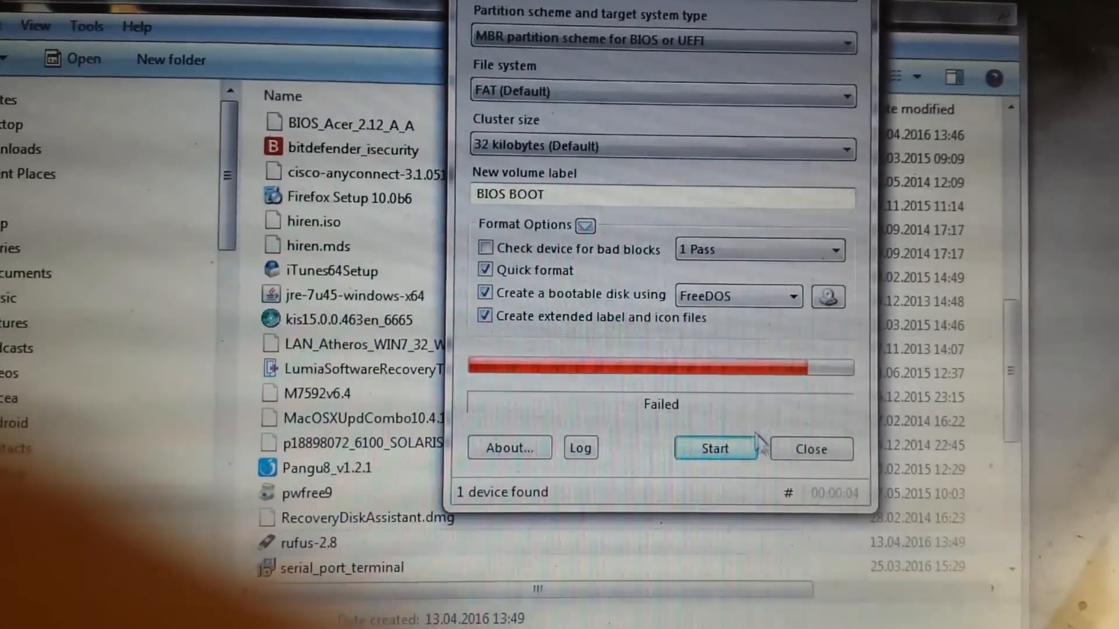
click(810, 448)
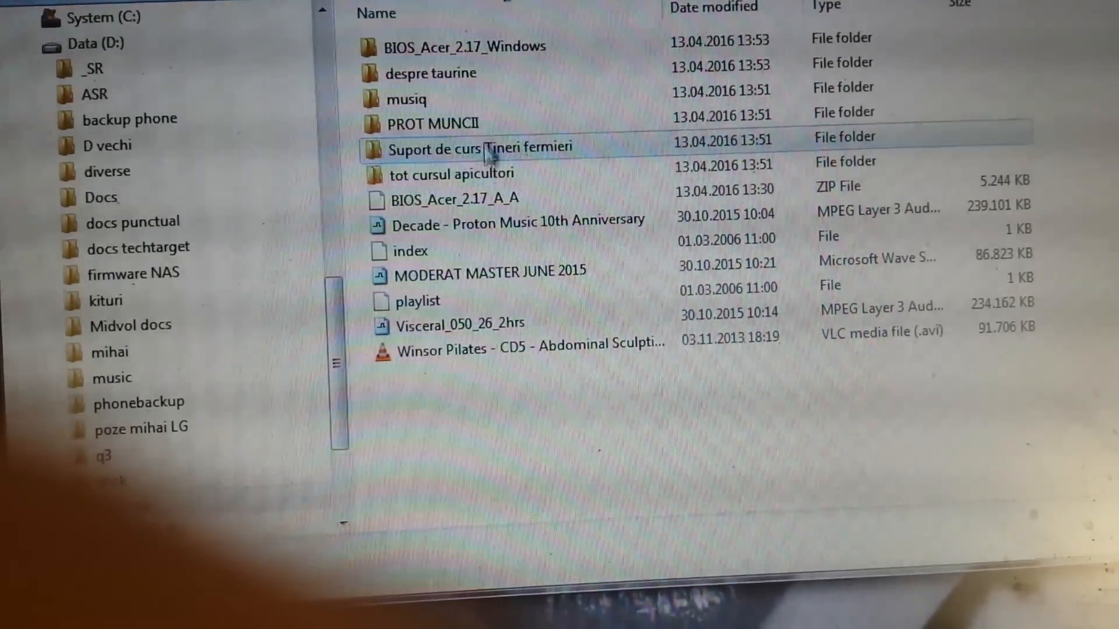
- Open BIOS_Acer_2.17_Windows on drive D and inspect the BIOS_Acer_2.17_A_A zip's options
click(464, 46)
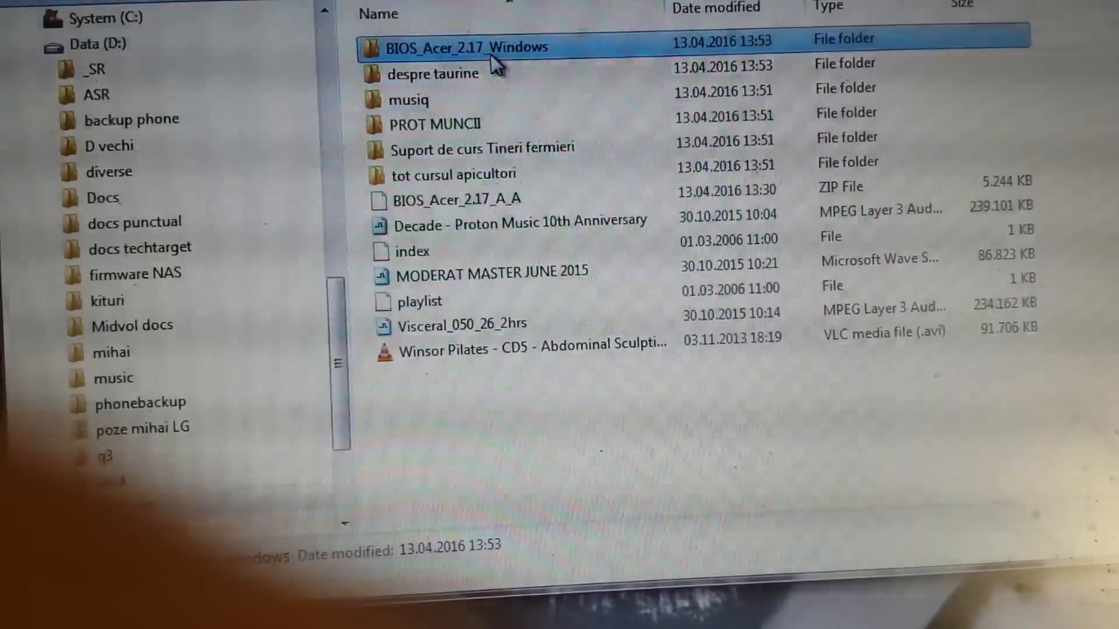
double_click(467, 47)
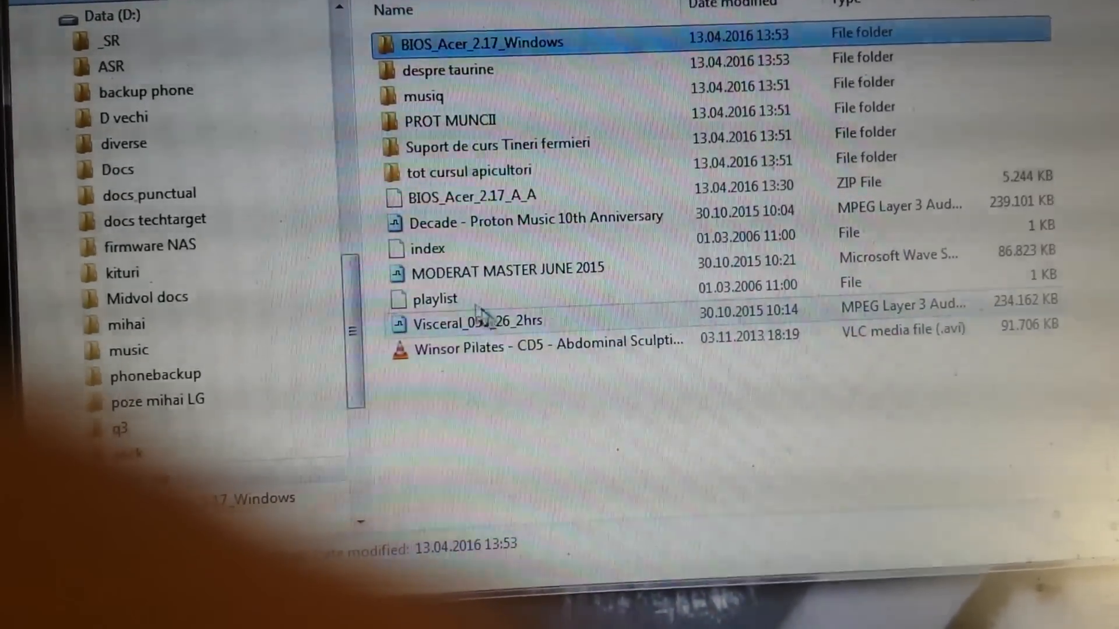
click(470, 196)
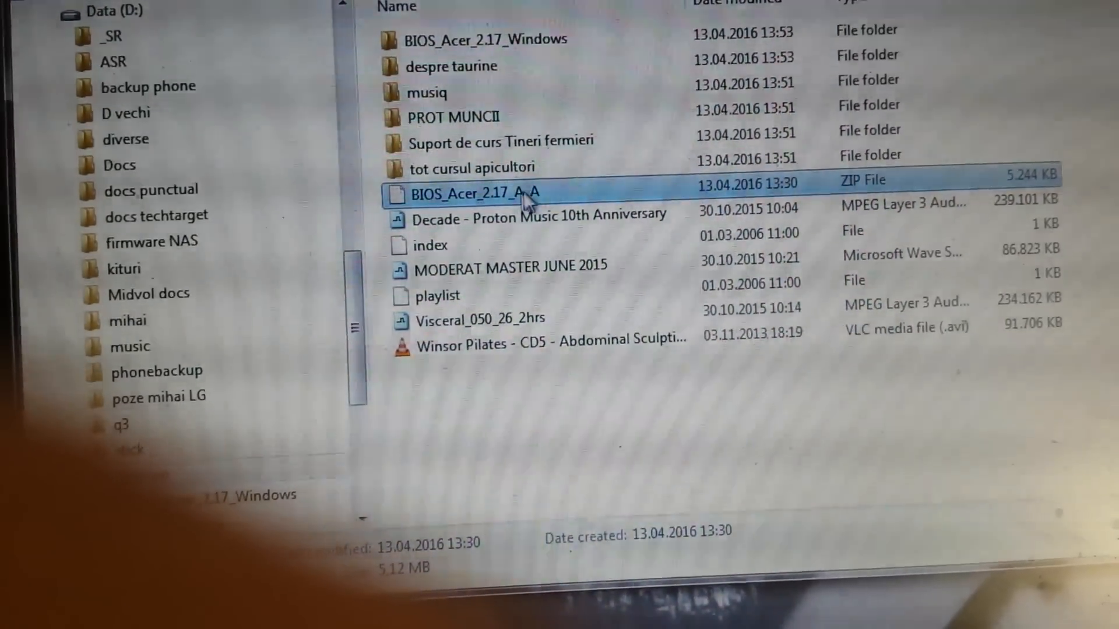
mouse_move(475, 195)
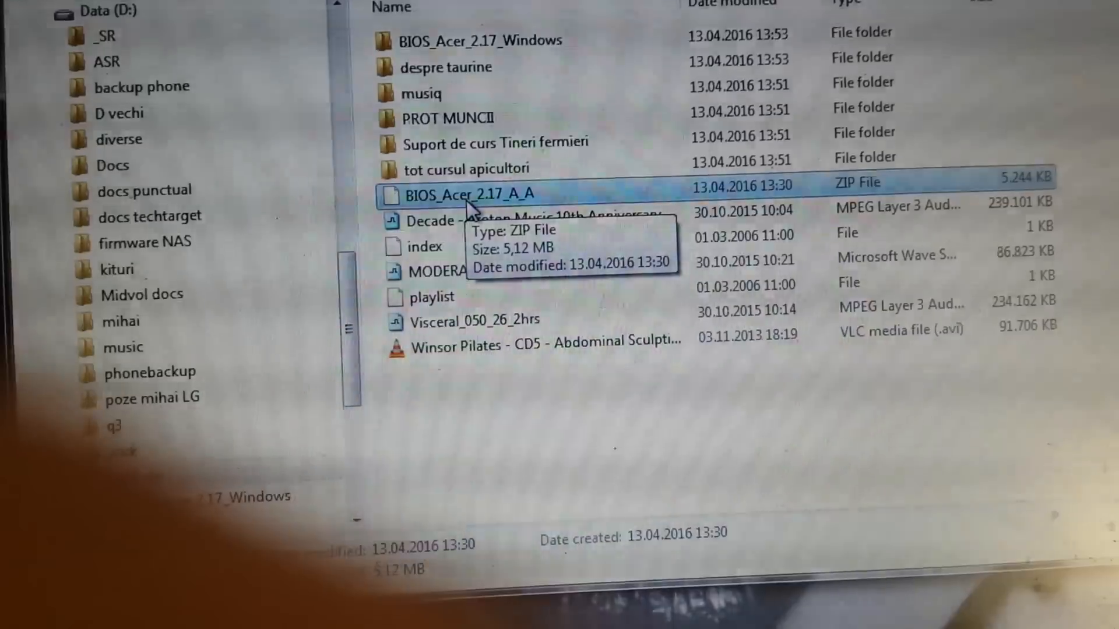
right_click(468, 194)
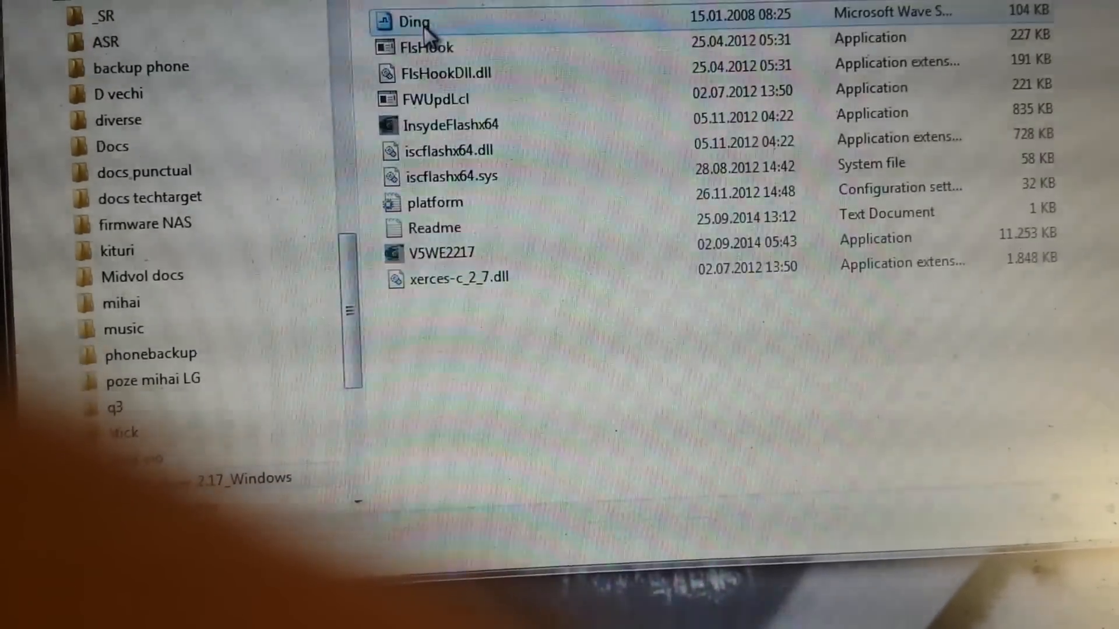
- Select the BIOS 2.17 flash files, starting with Ding, and copy them
click(441, 252)
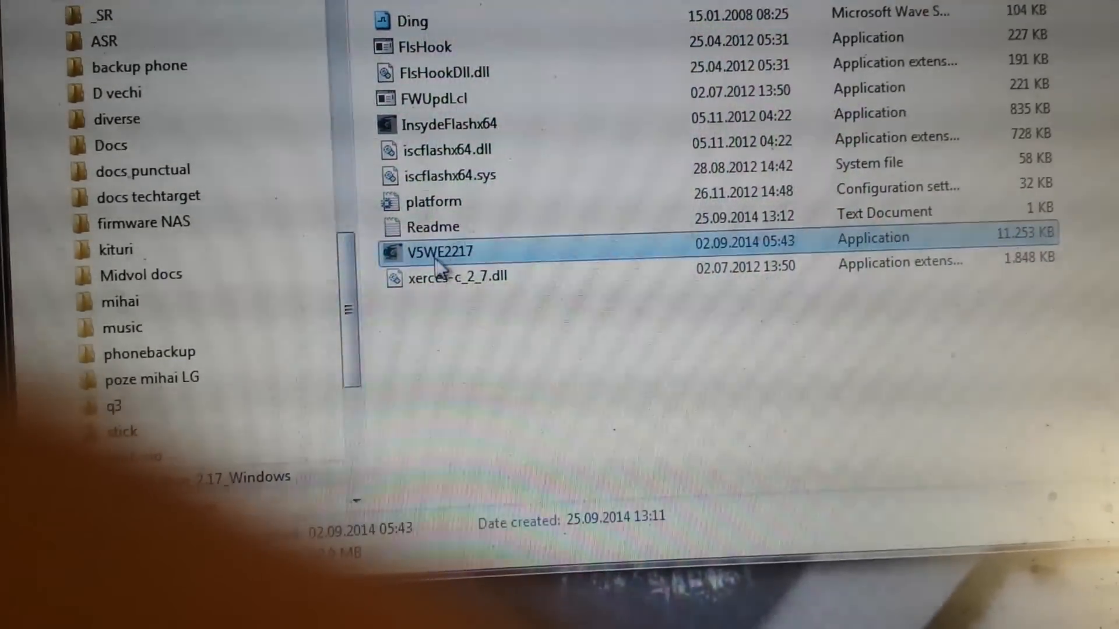
right_click(438, 251)
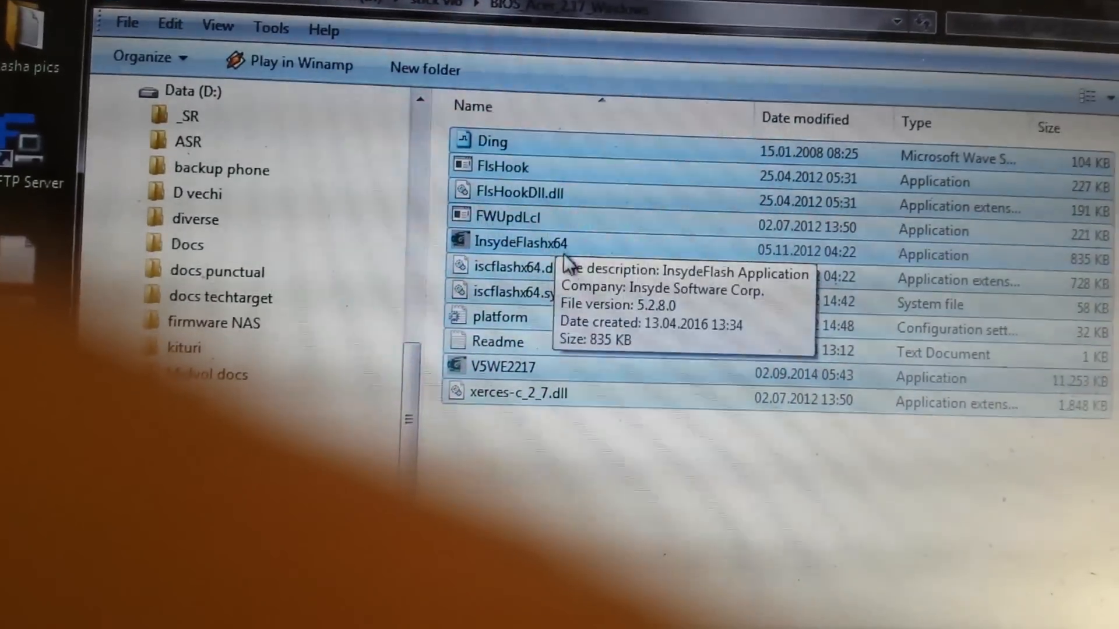
right_click(521, 290)
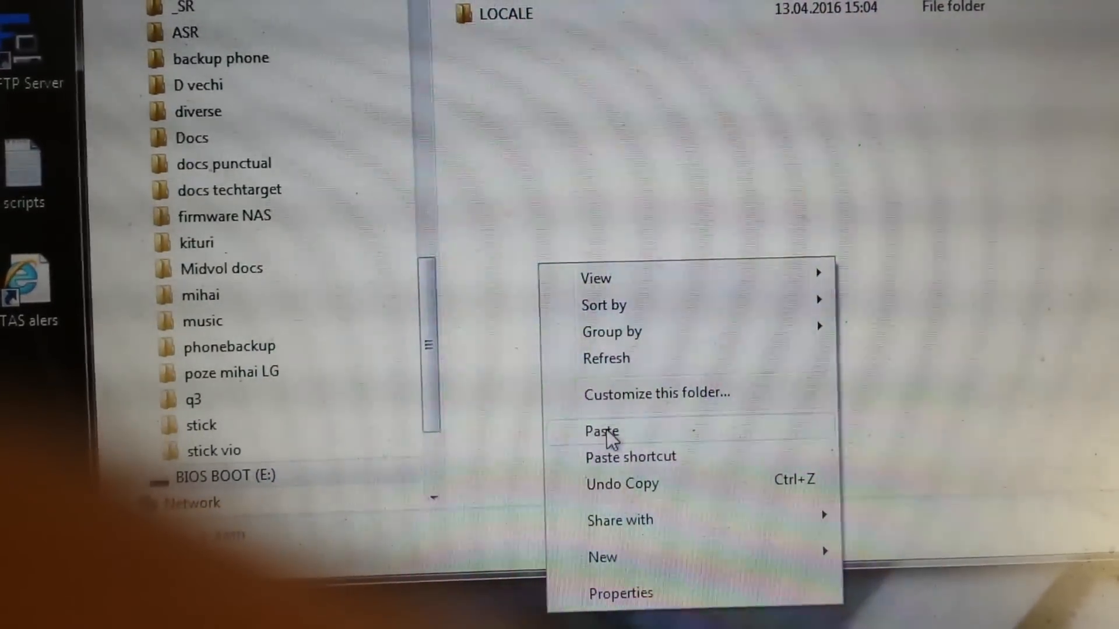
- Paste the copied BIOS files into BIOS BOOT (E:)
click(601, 431)
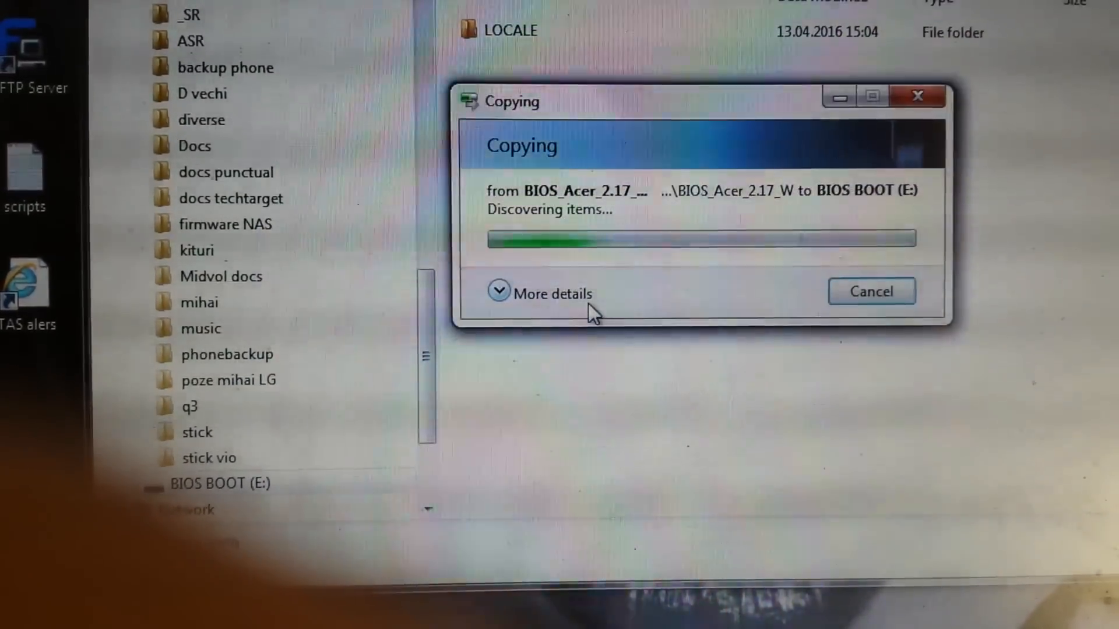